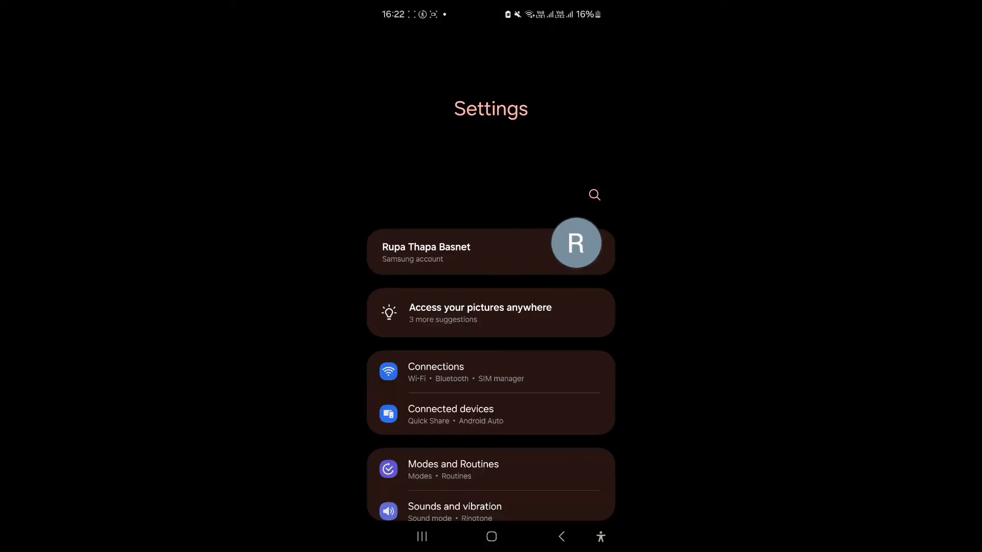
Step: Search the installed apps list for "vibe" so only Viber remains
scroll("down", 3)
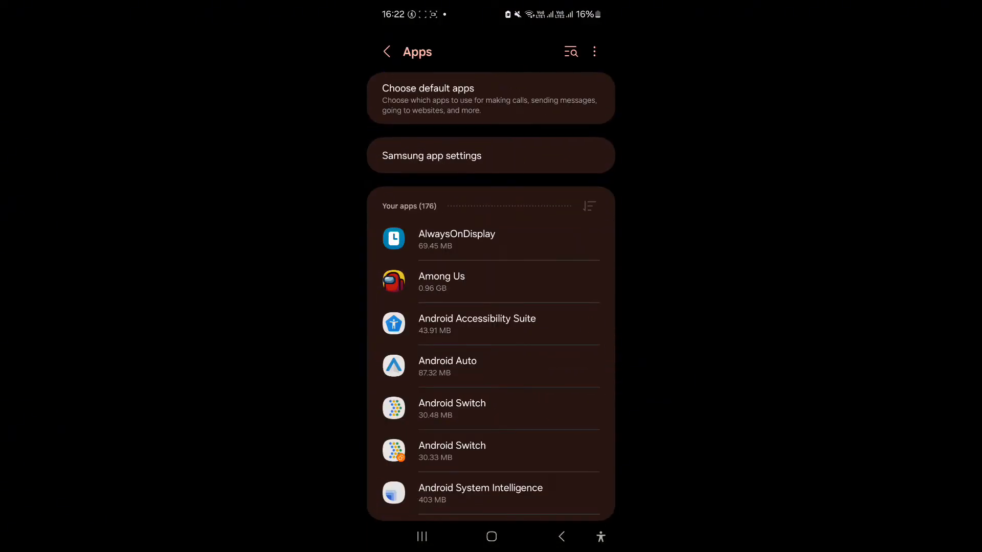
type("vibe")
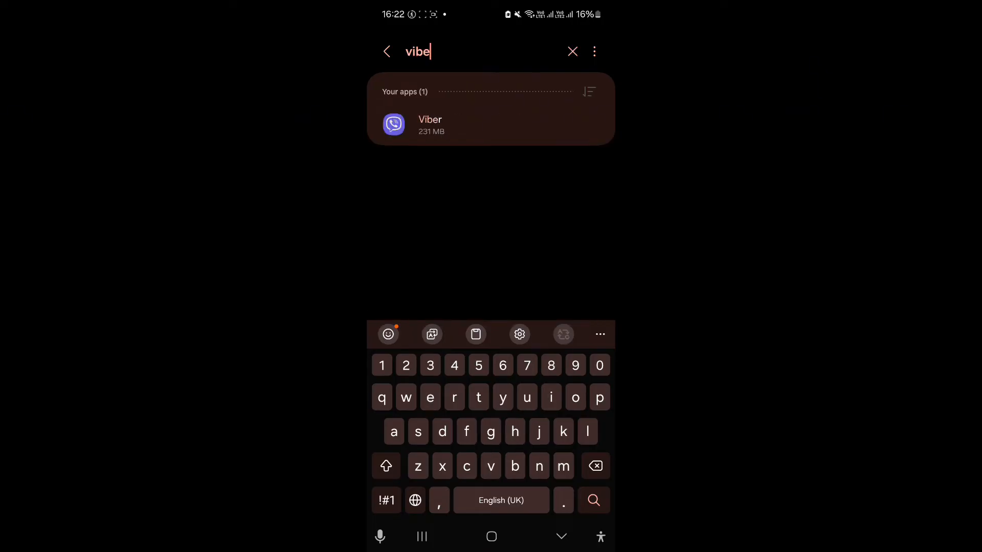
Step: Force stop Viber from its App info page
left_click(429, 124)
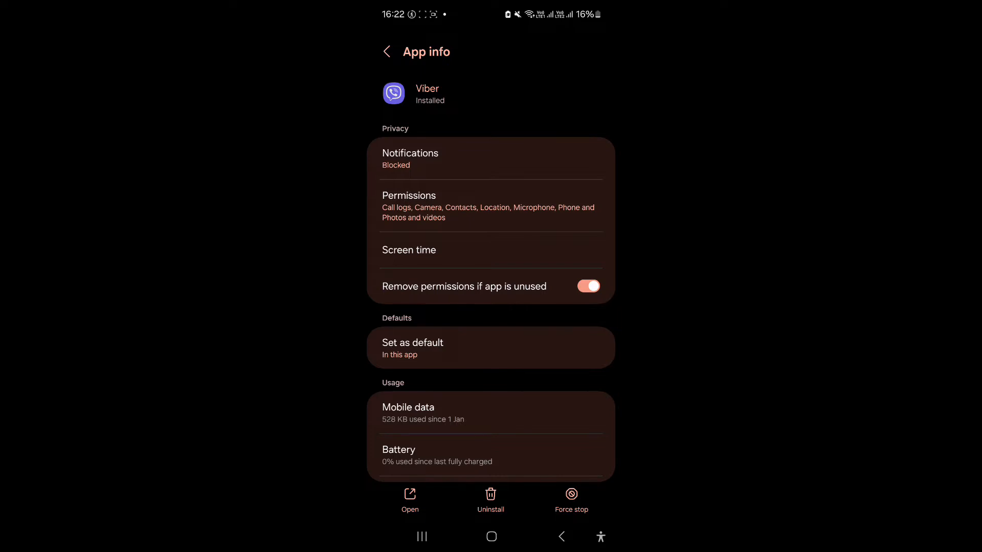
left_click(571, 498)
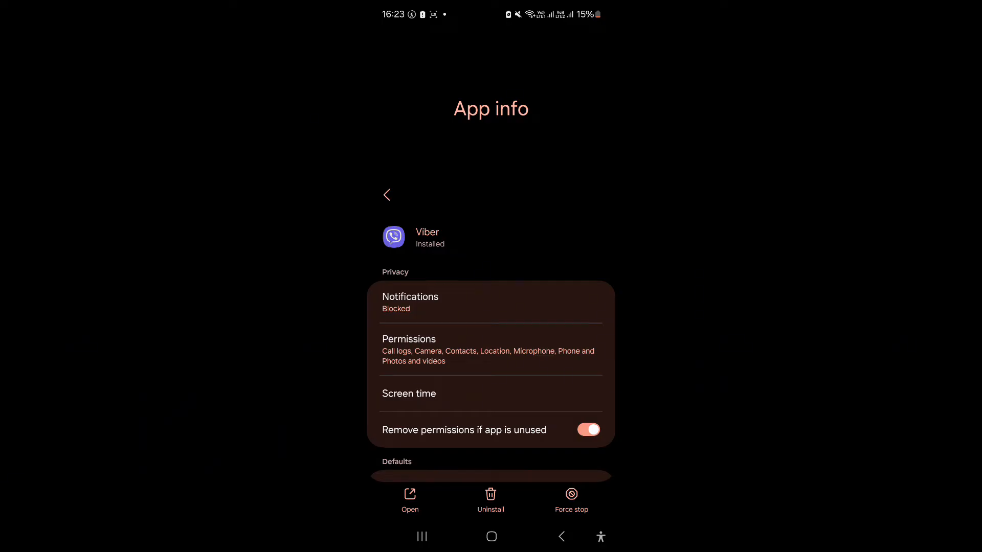
Step: Clear Viber's cache to 0 B in Storage, then return to the home screen
scroll("down", 3)
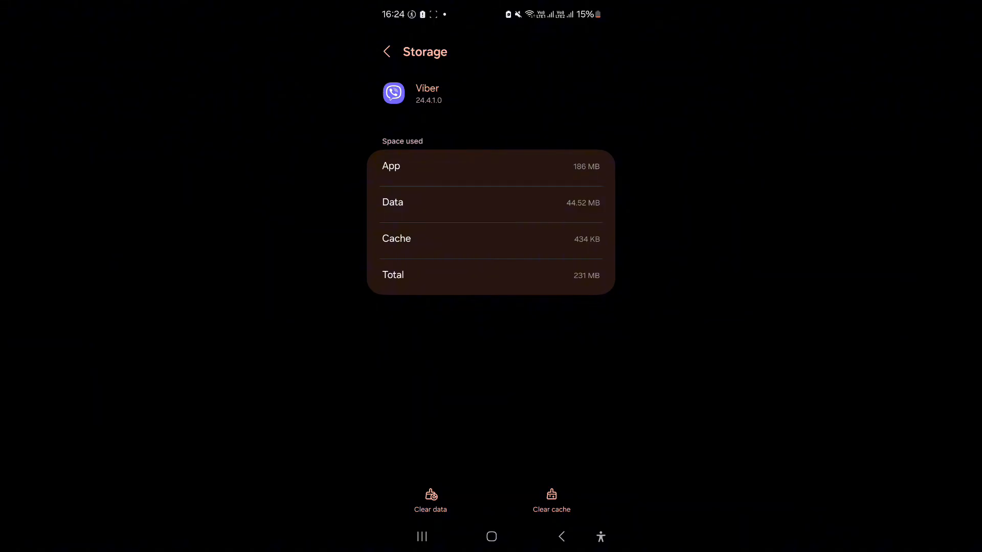
left_click(551, 501)
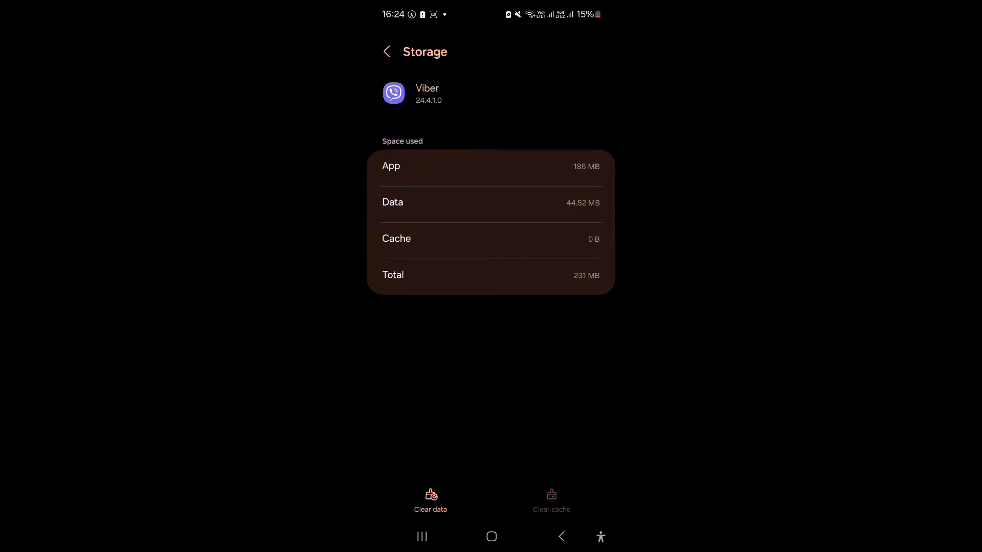
left_click(491, 536)
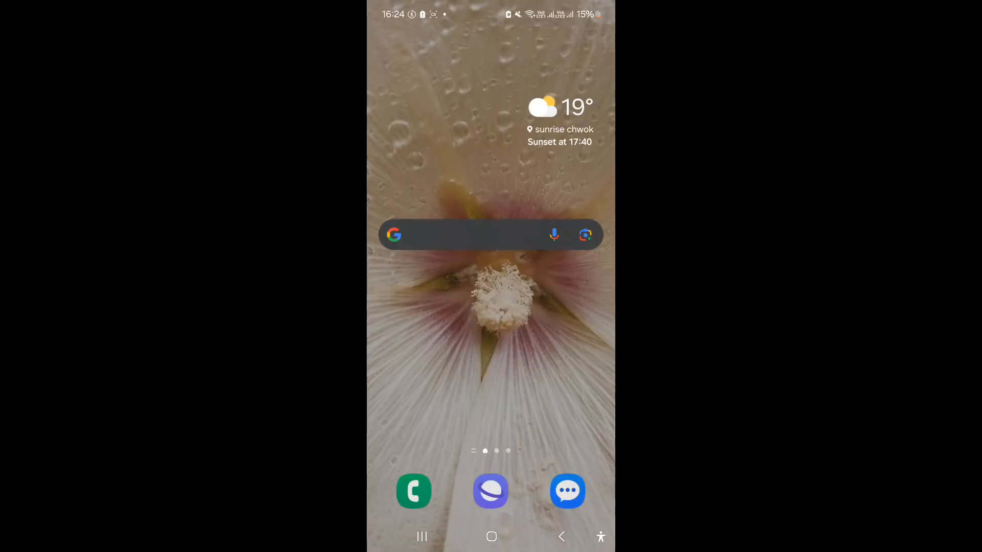